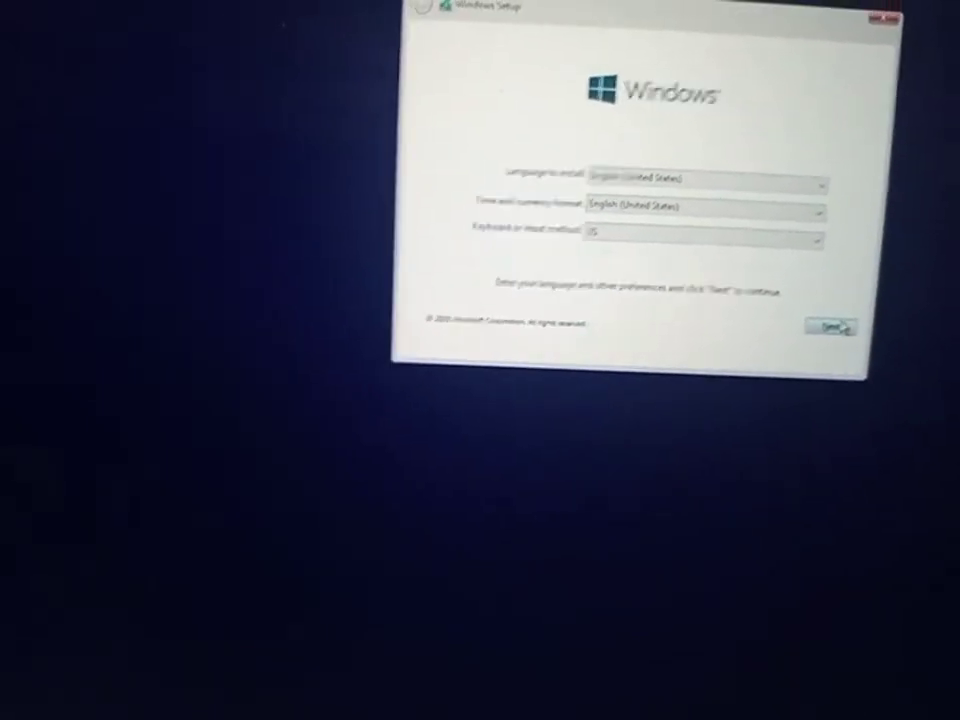
Accept the default language, time and keyboard settings and continue to the edition list.
click(828, 326)
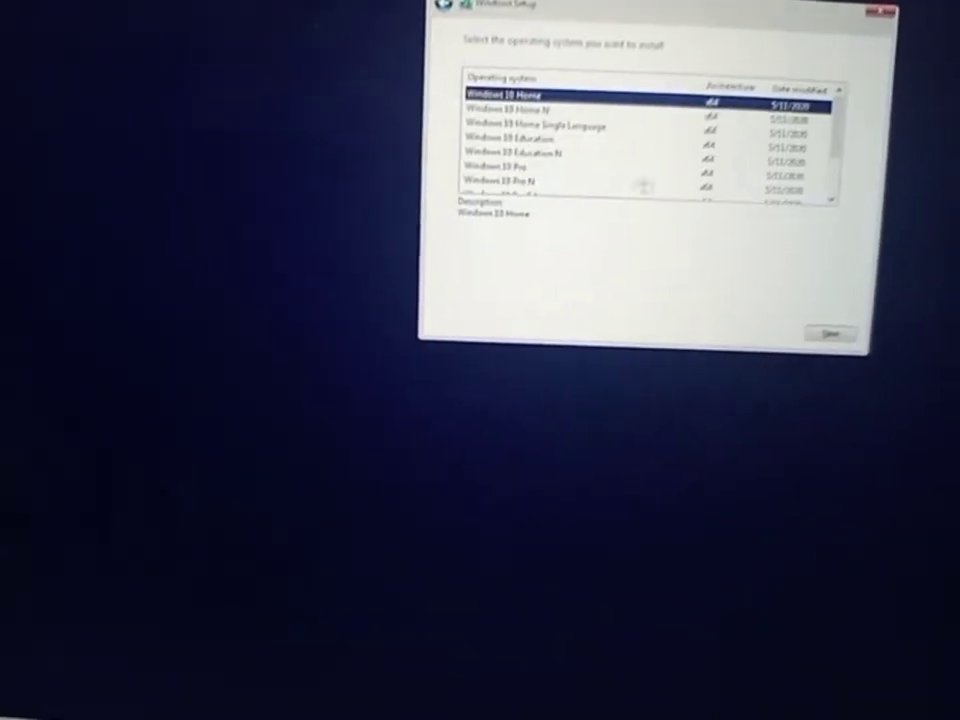